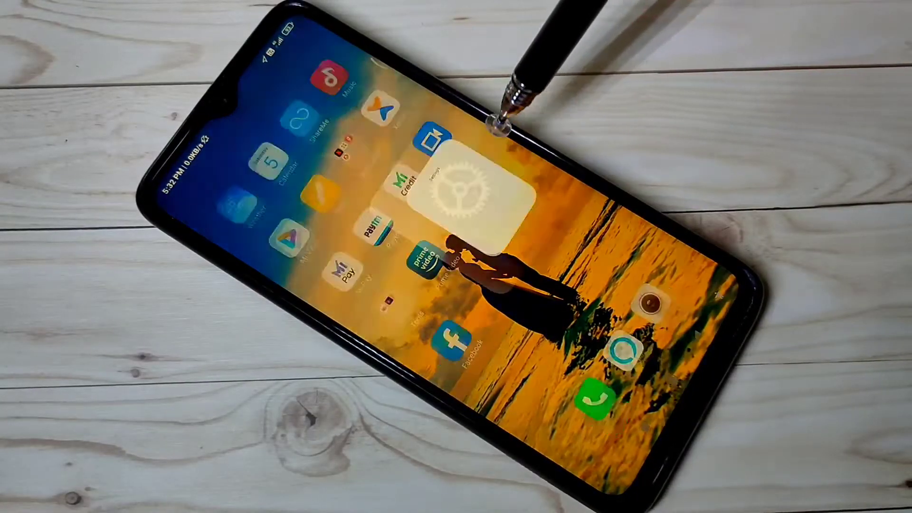
- Tap MIUI version under Settings > About phone repeatedly to enable developer mode
click(466, 198)
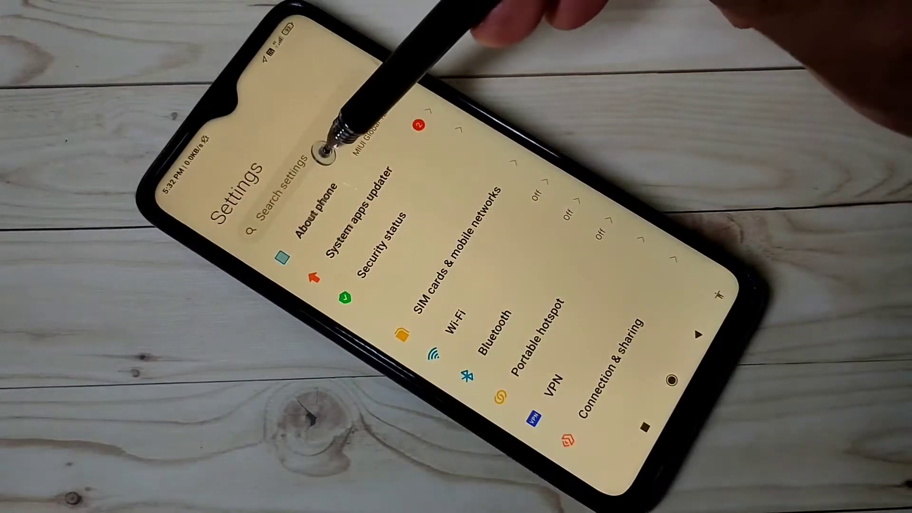
click(315, 198)
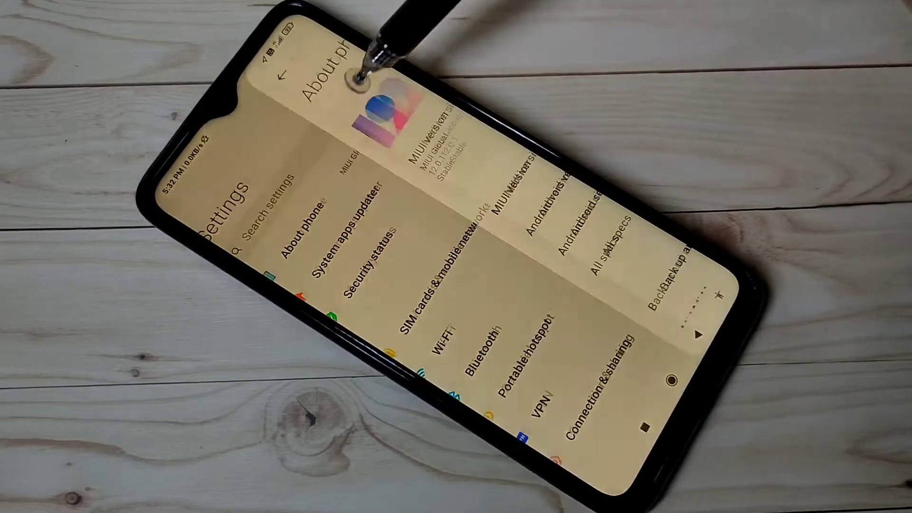
click(343, 221)
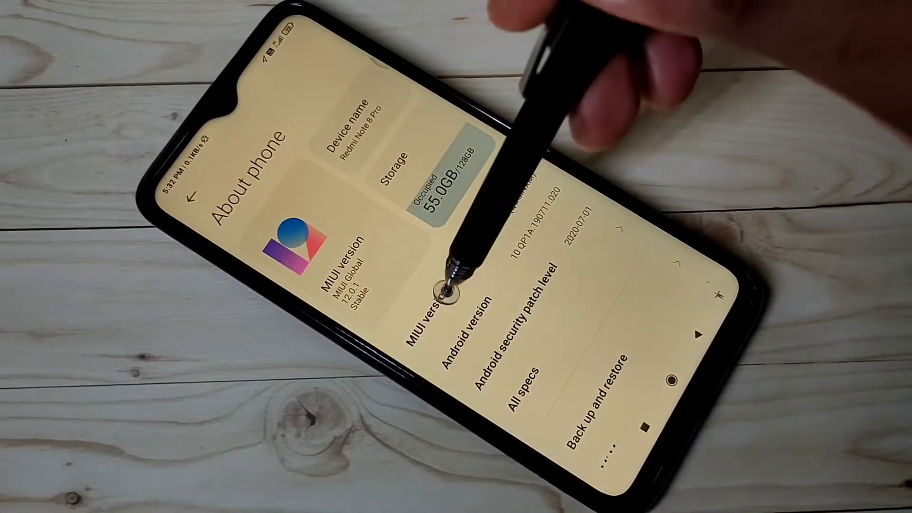
click(445, 291)
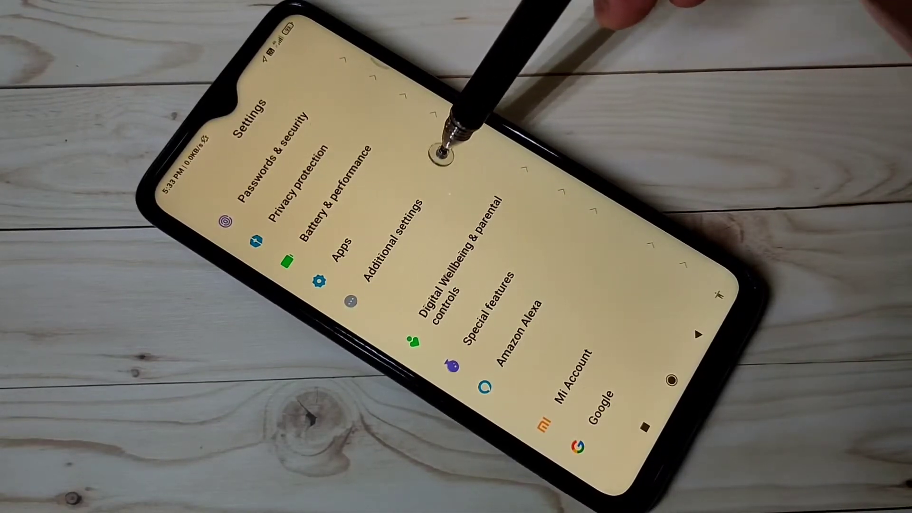
- Go to Additional settings and open Developer options
click(389, 233)
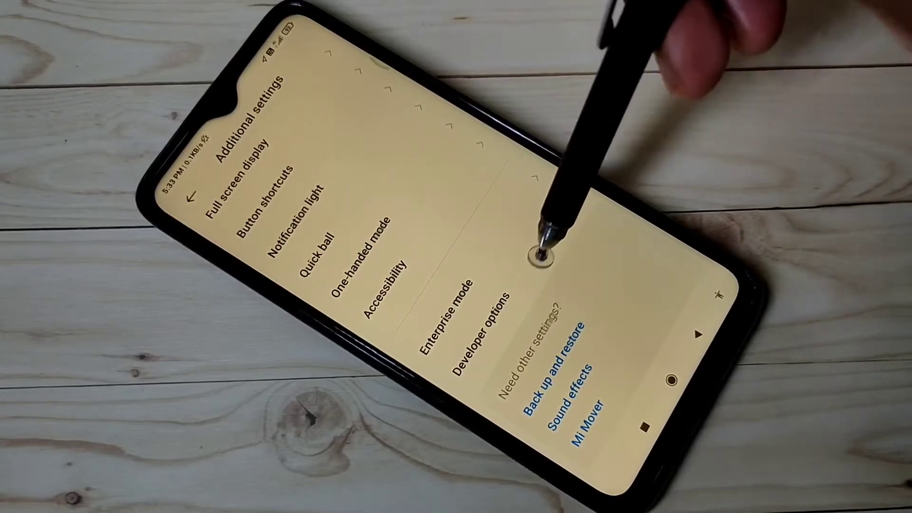
click(489, 326)
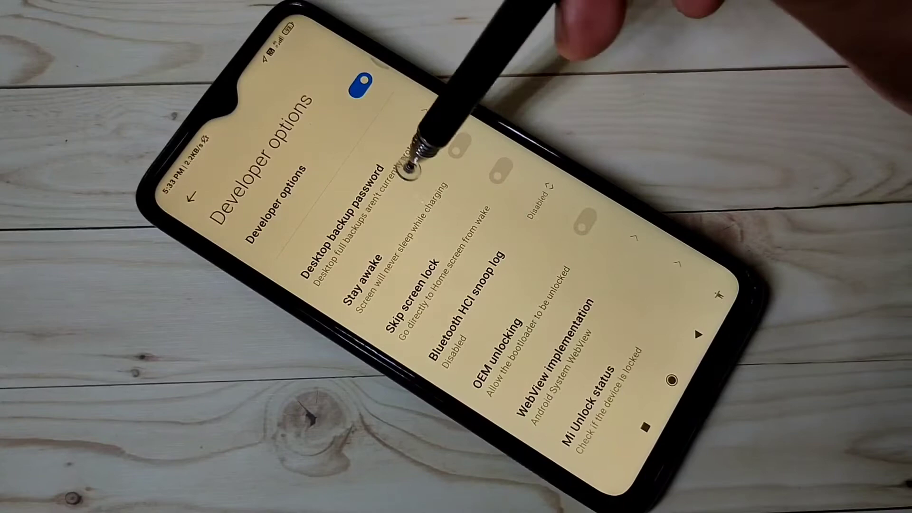
- Toggle USB debugging on and then off in the Debugging section
scroll(down, 3)
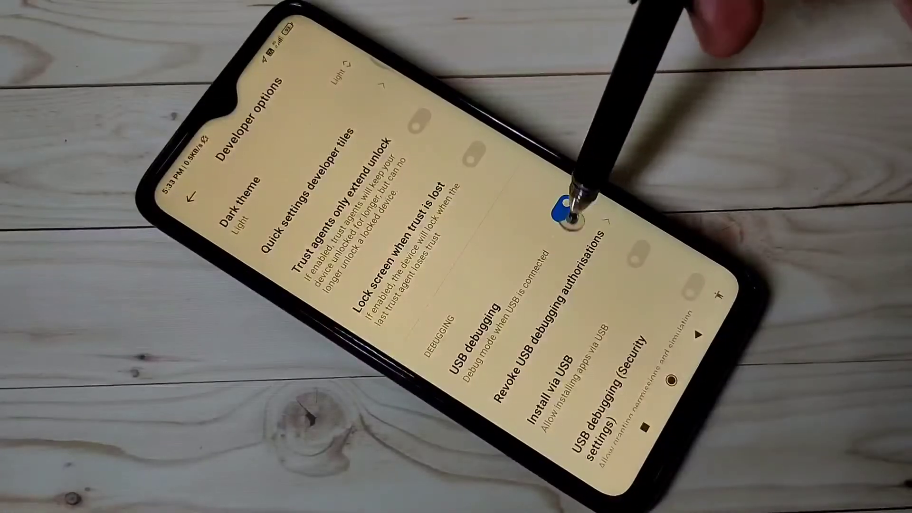
click(570, 210)
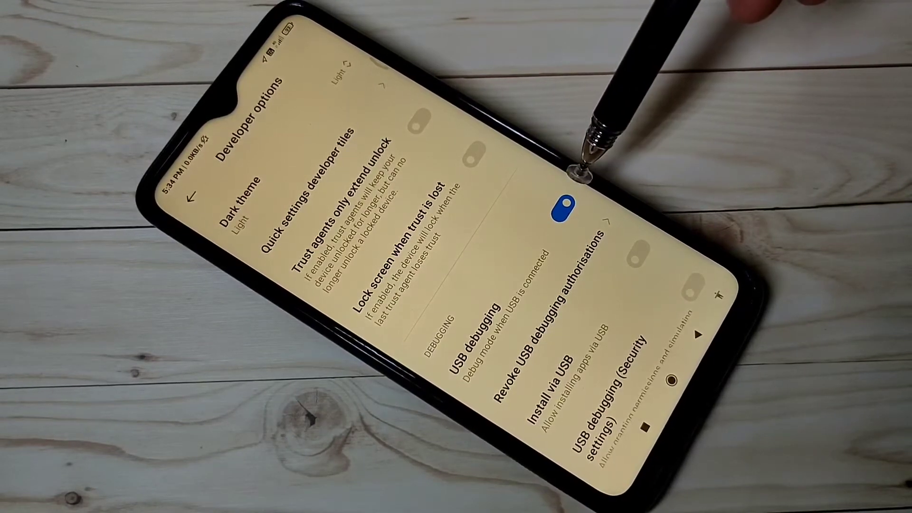
click(573, 207)
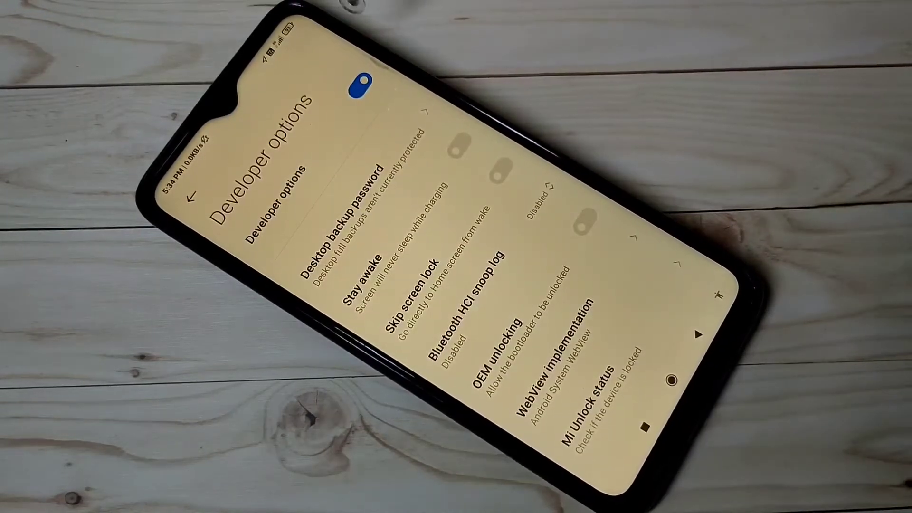
- Turn off the Developer options master switch and go back to the main Settings list
click(349, 78)
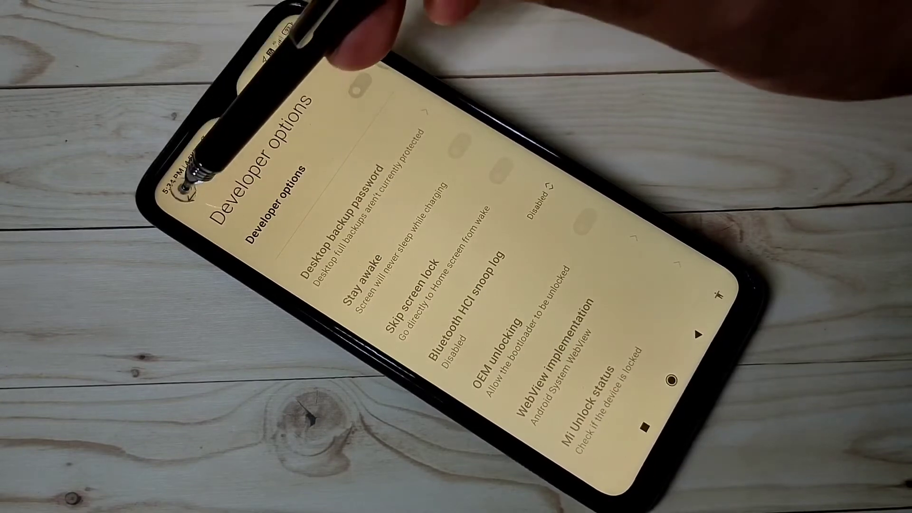
click(187, 181)
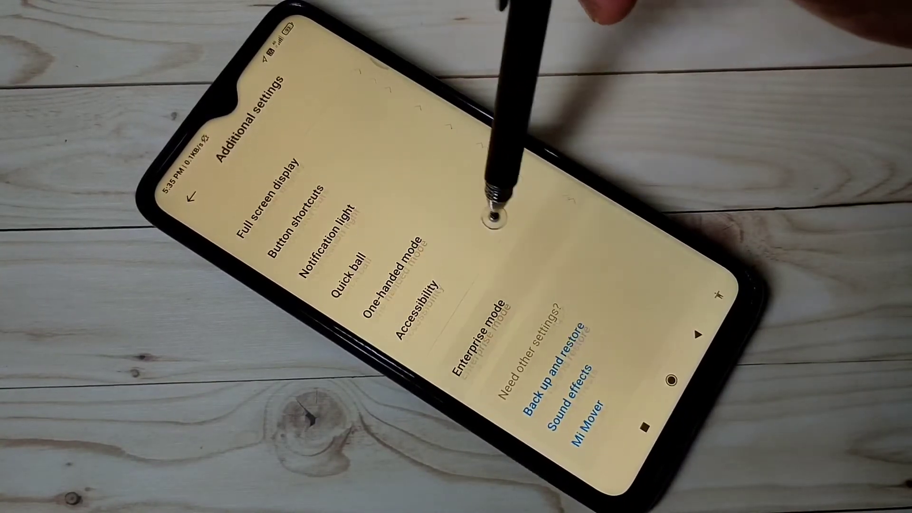
click(195, 195)
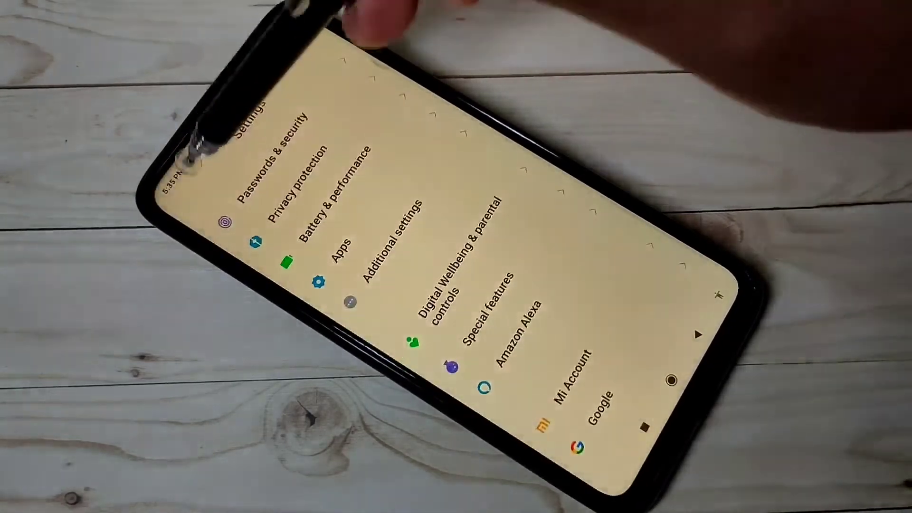